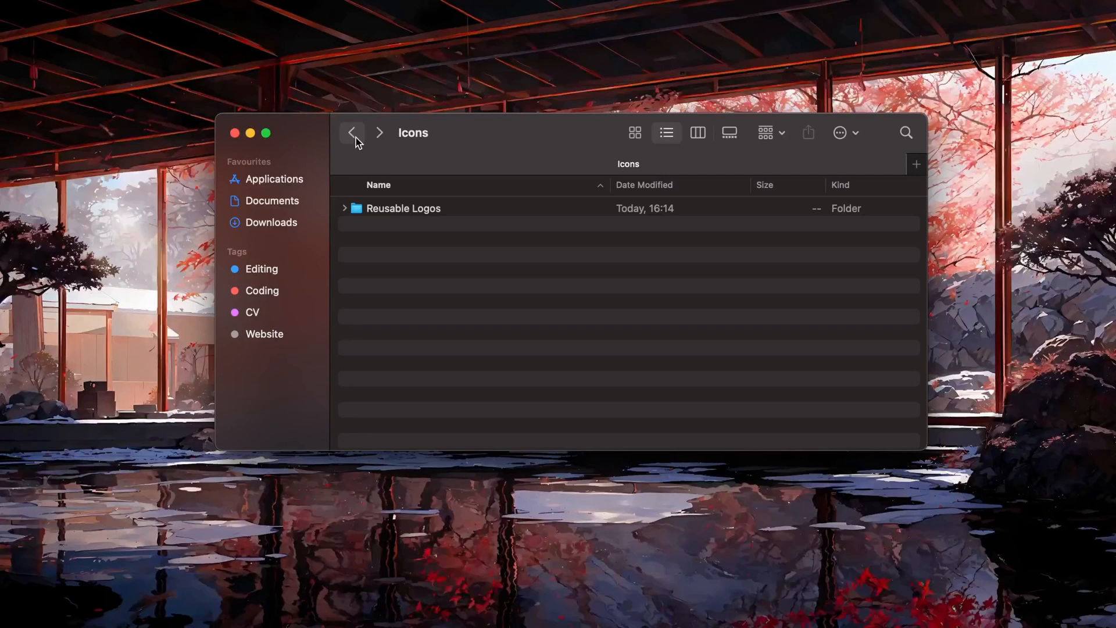
Go back from the Icons folder to the 'and' folder, reaching 'Like and Subscribe!'
click(352, 133)
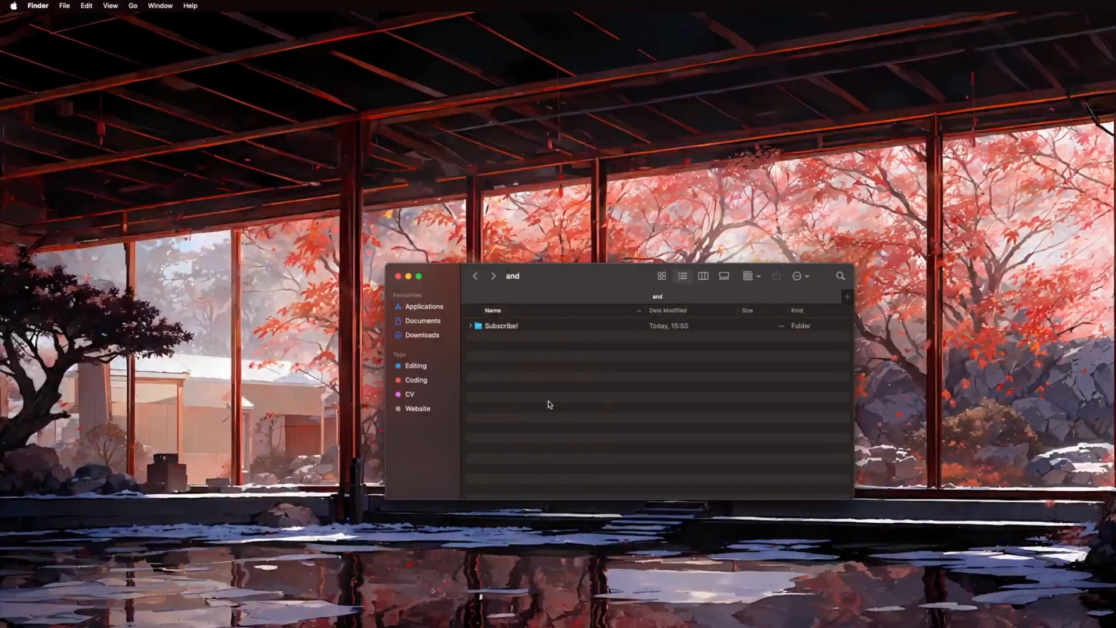
click(110, 6)
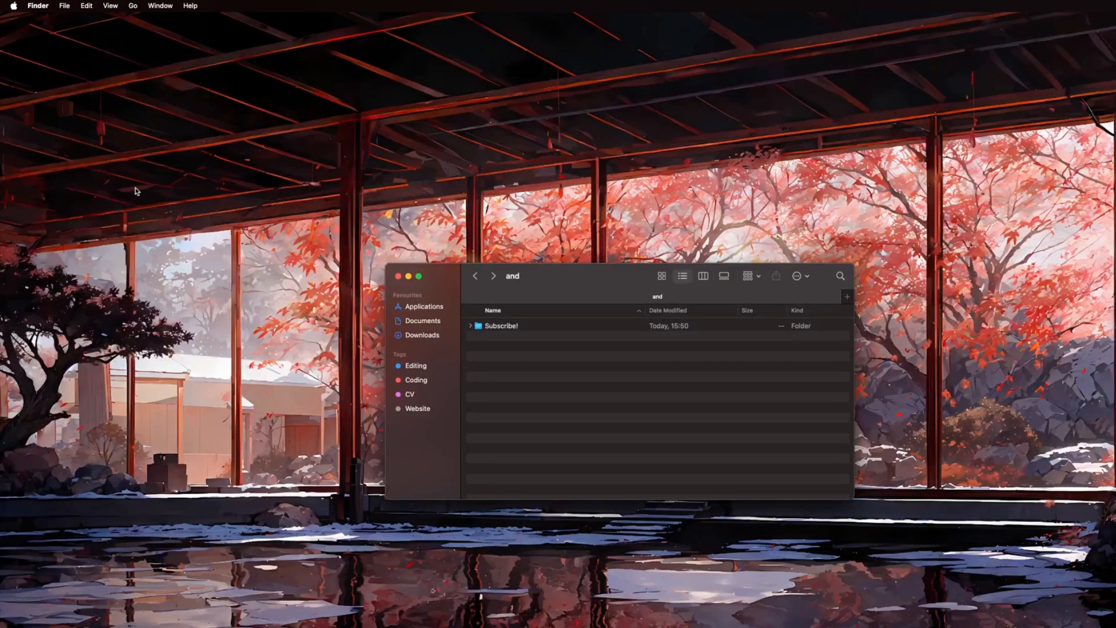
click(110, 5)
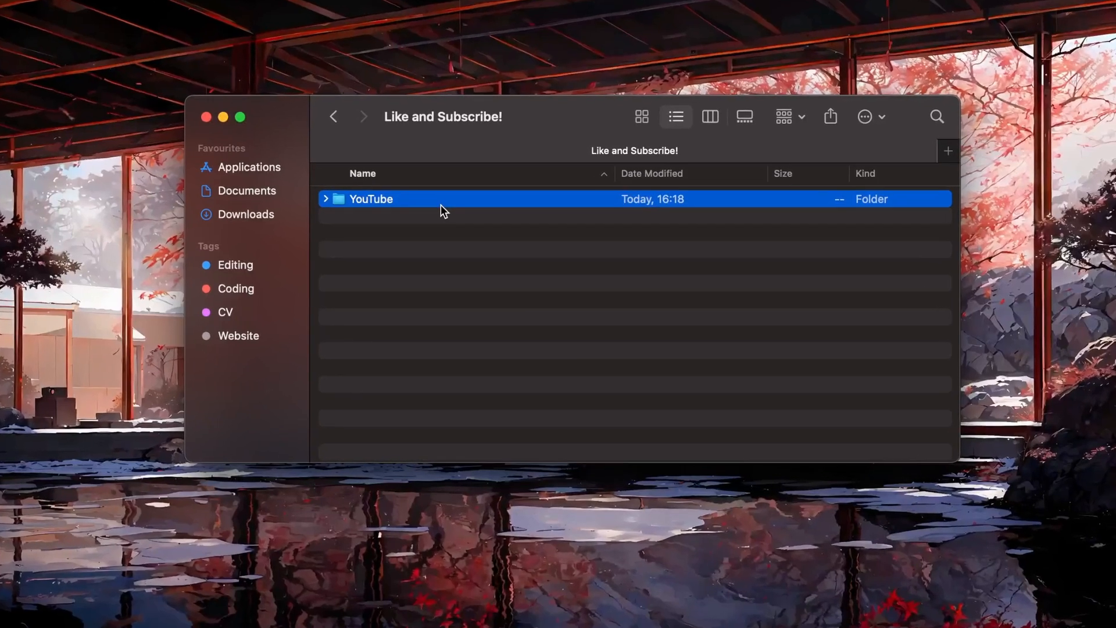
Delete the YouTube folder from 'Like and Subscribe!' with Command-Backspace
key(backspace)
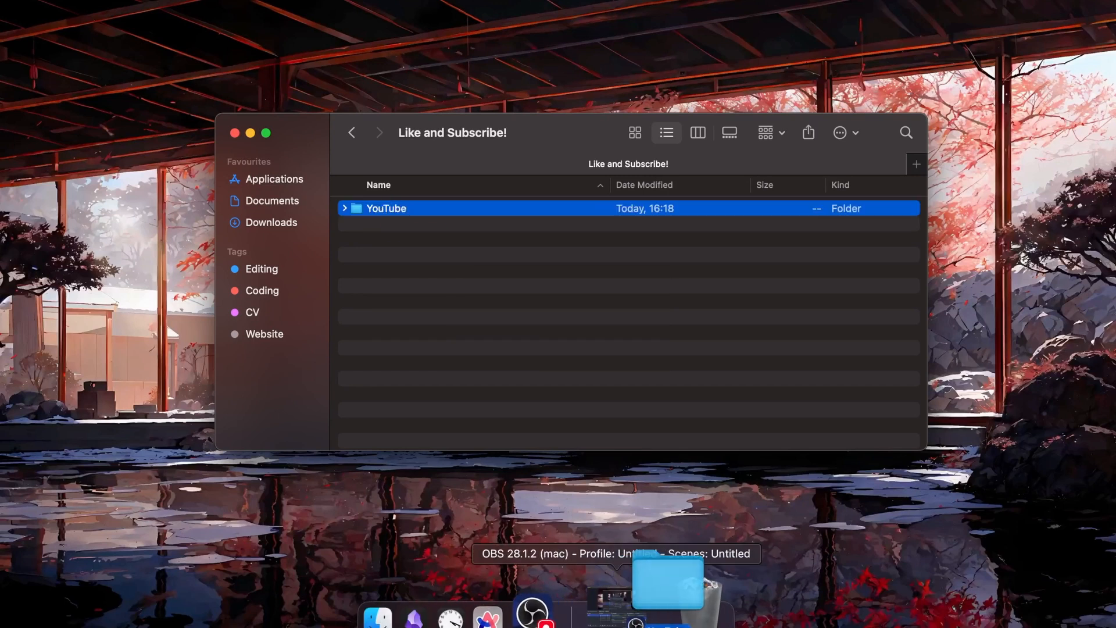
click(344, 208)
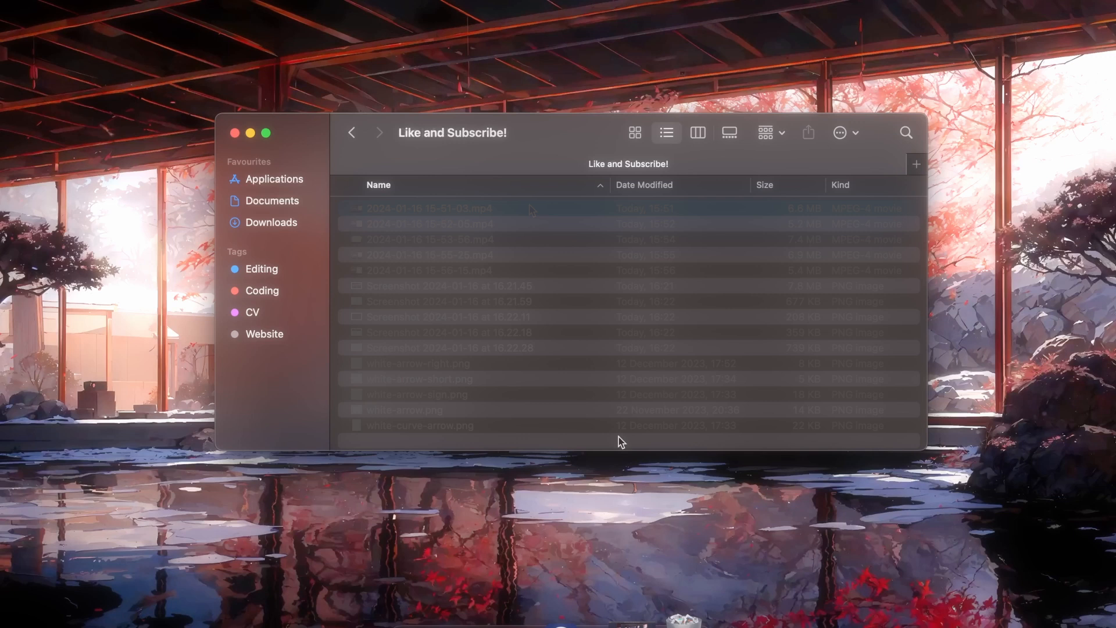
Select the first MP4 recording in 'Get Info!!' and choose from its context menu
click(431, 208)
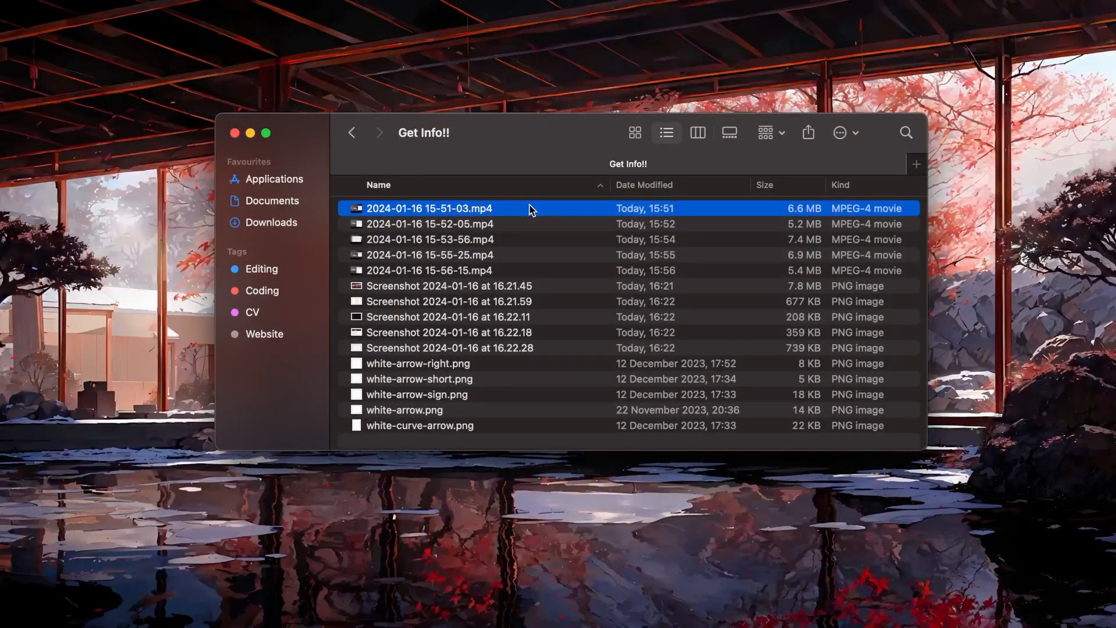
mouse_move(554, 306)
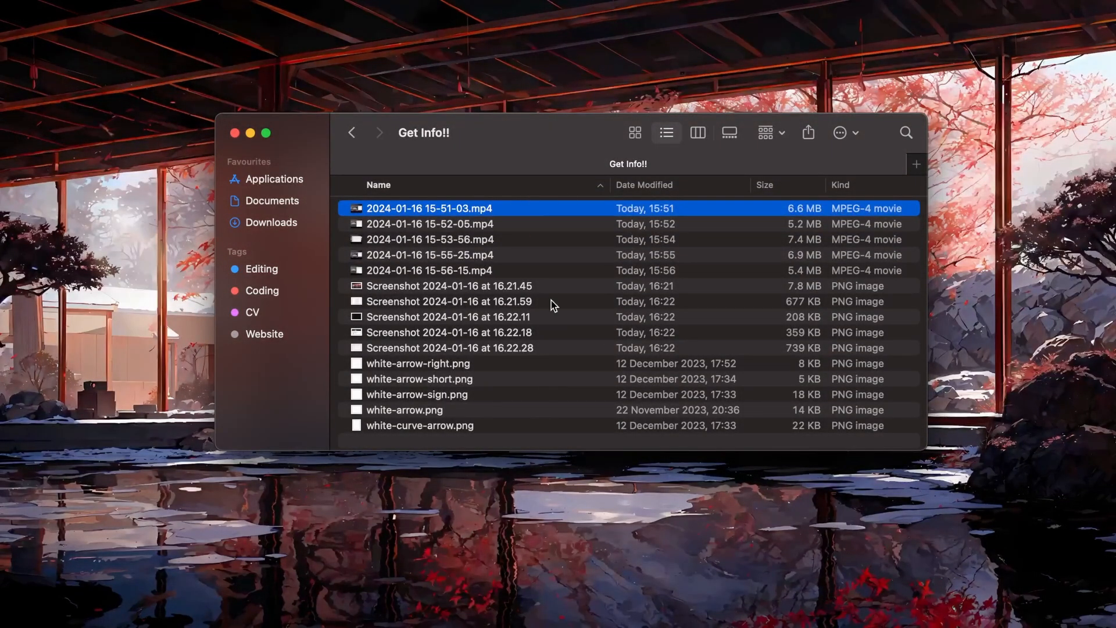
right_click(545, 310)
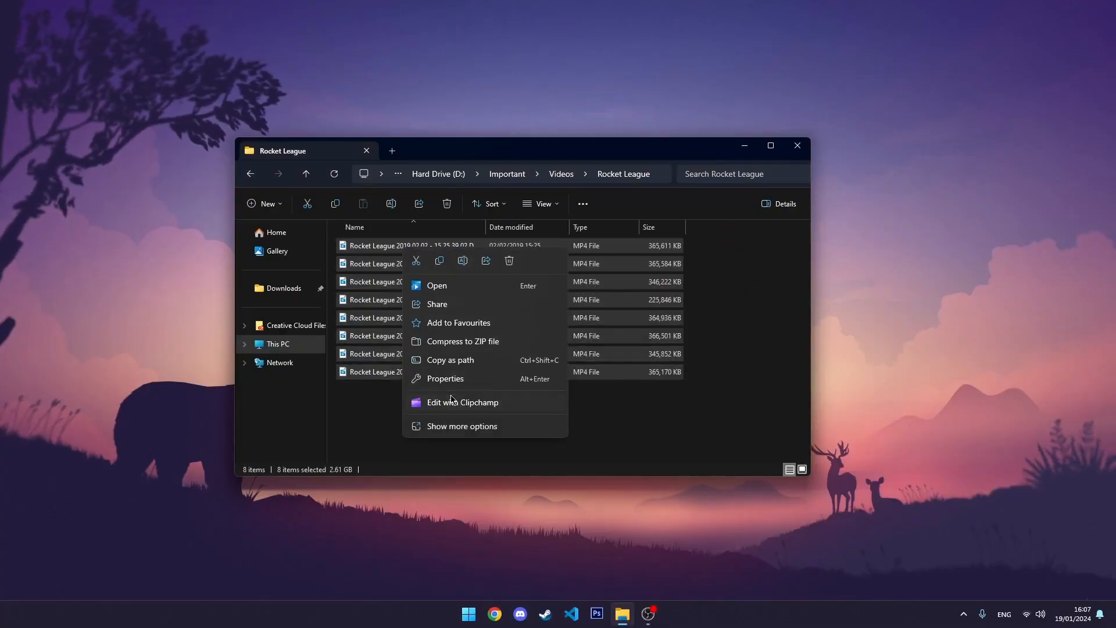
click(444, 378)
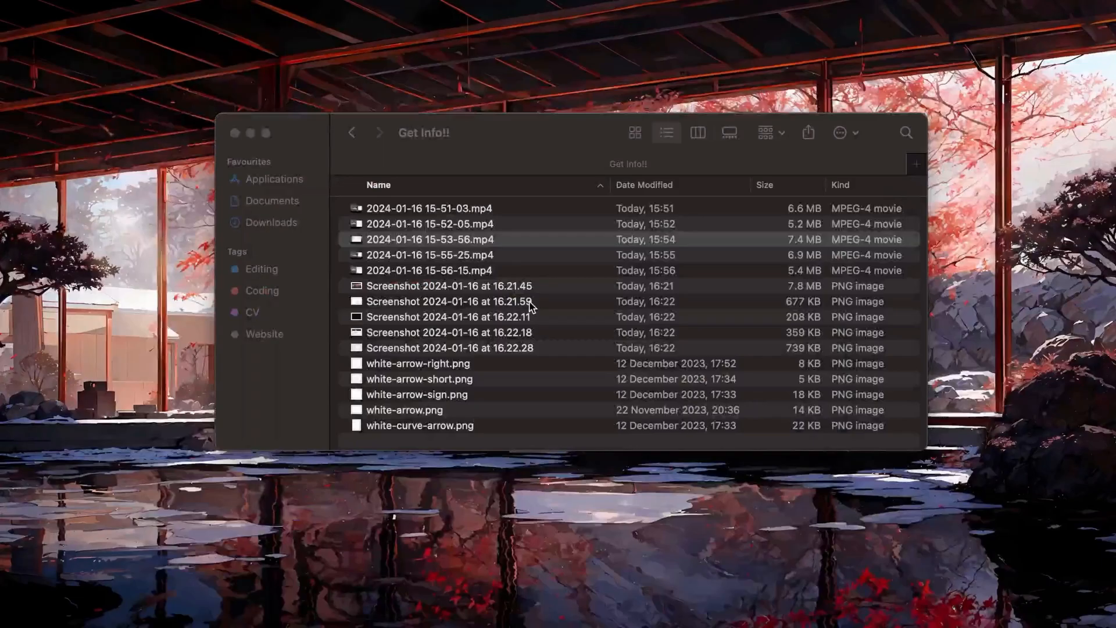
Select all files for combined info, then lower the Mac's sound volume
click(430, 208)
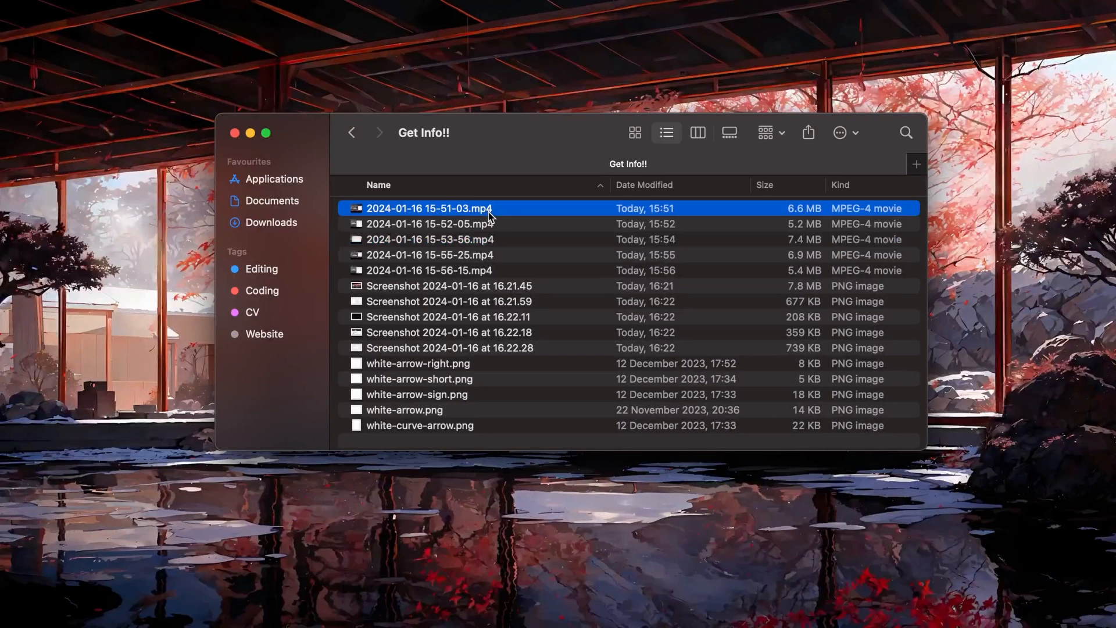
key(cmd+a)
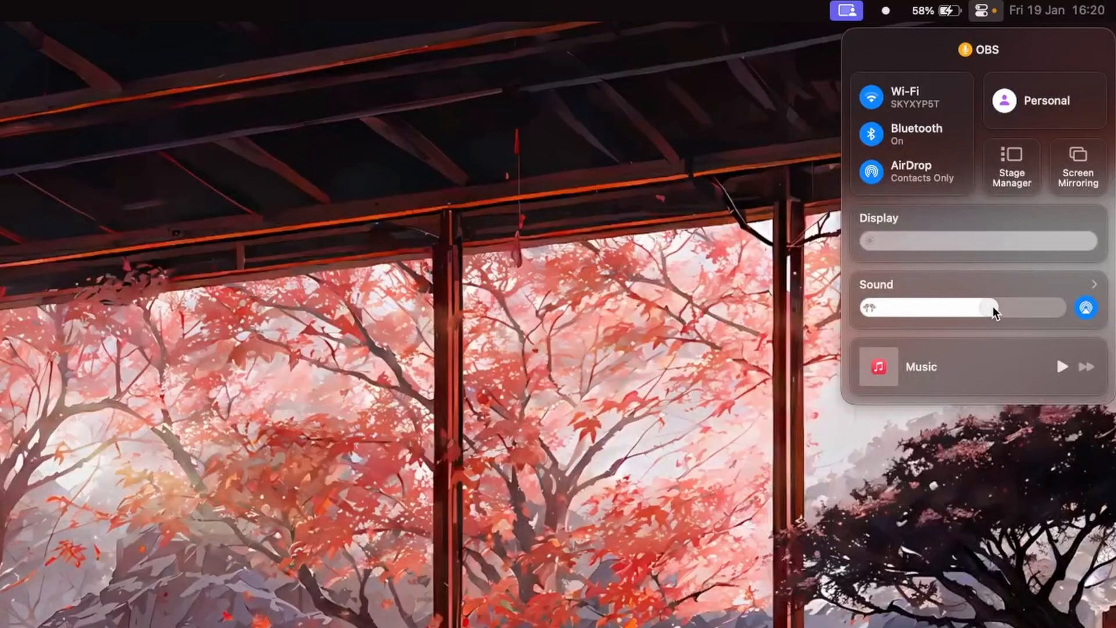
drag(993, 308, 961, 307)
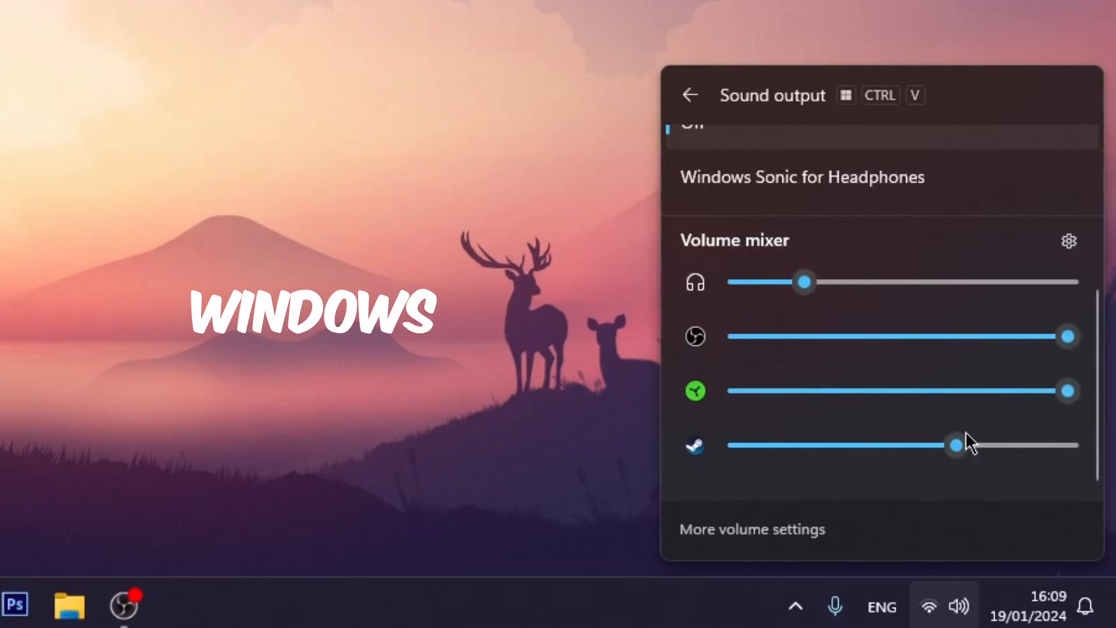
Drag the Steam slider down in the Windows Volume Mixer
drag(955, 445, 825, 445)
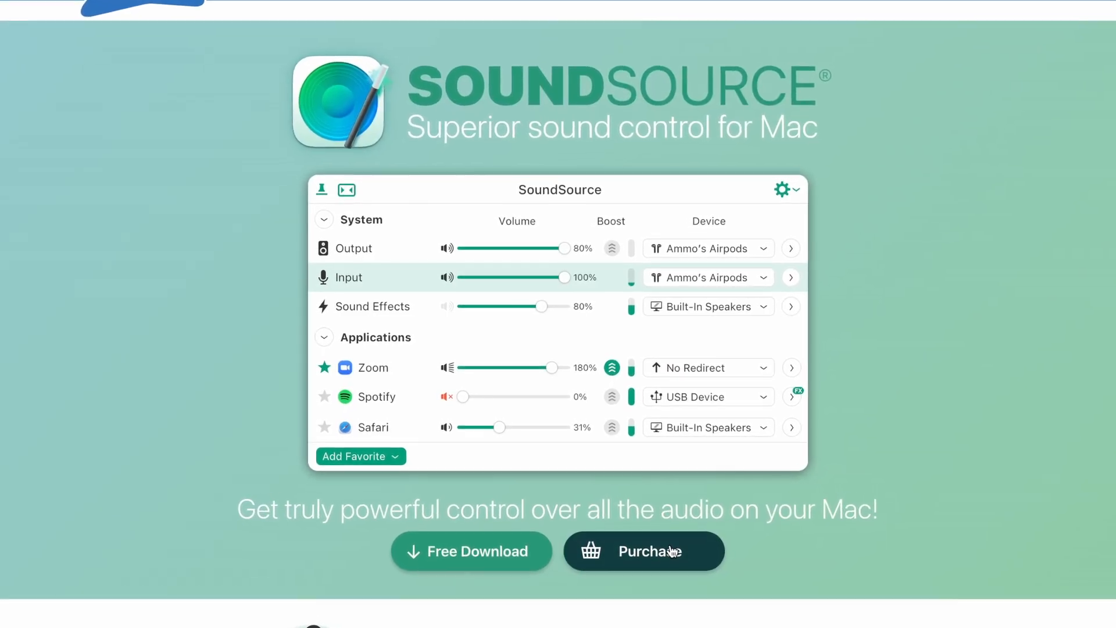
Open SoundSource's purchase page with the $47 license, $23 upgrade and free trial
click(643, 551)
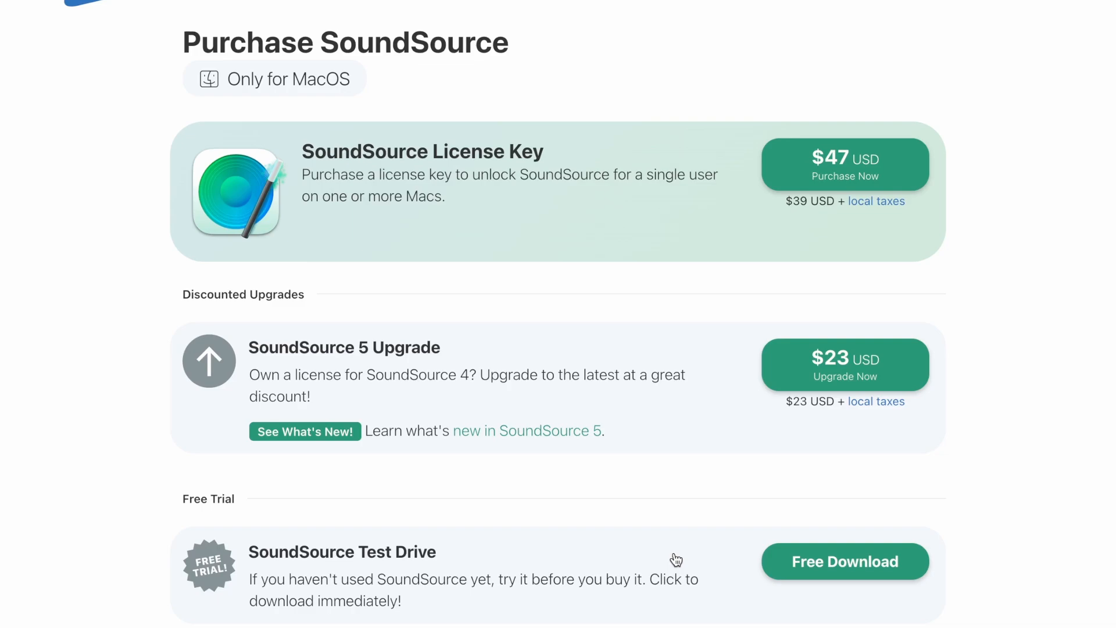